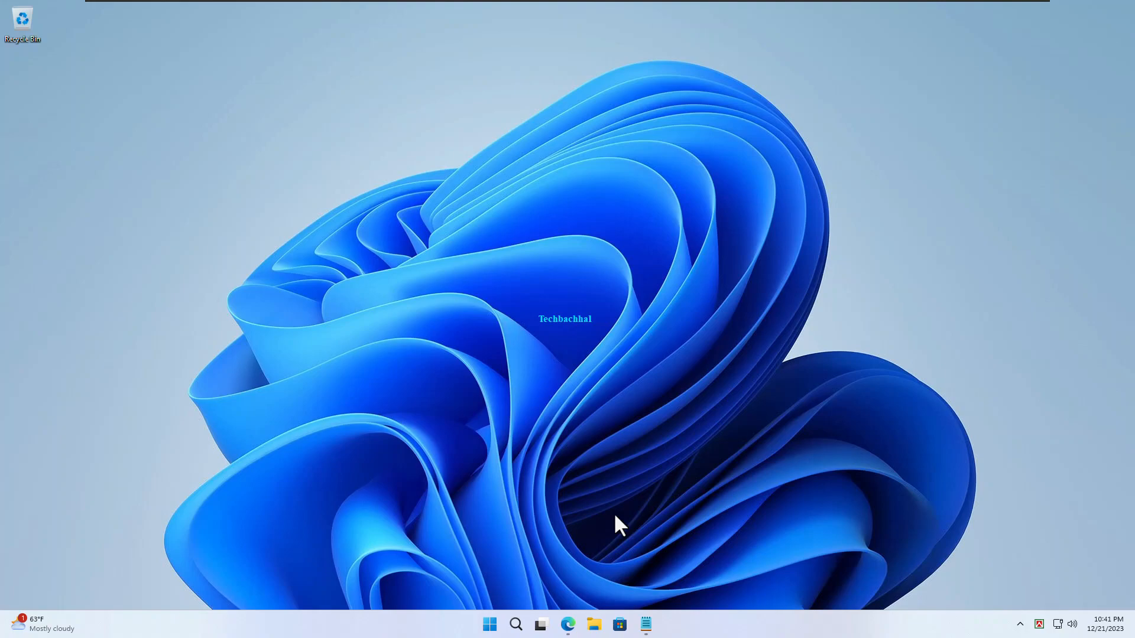
Step: Launch Microsoft Edge from the taskbar and bring up its Settings and more menu
{"action": "left_click", "coordinate": [568, 624]}
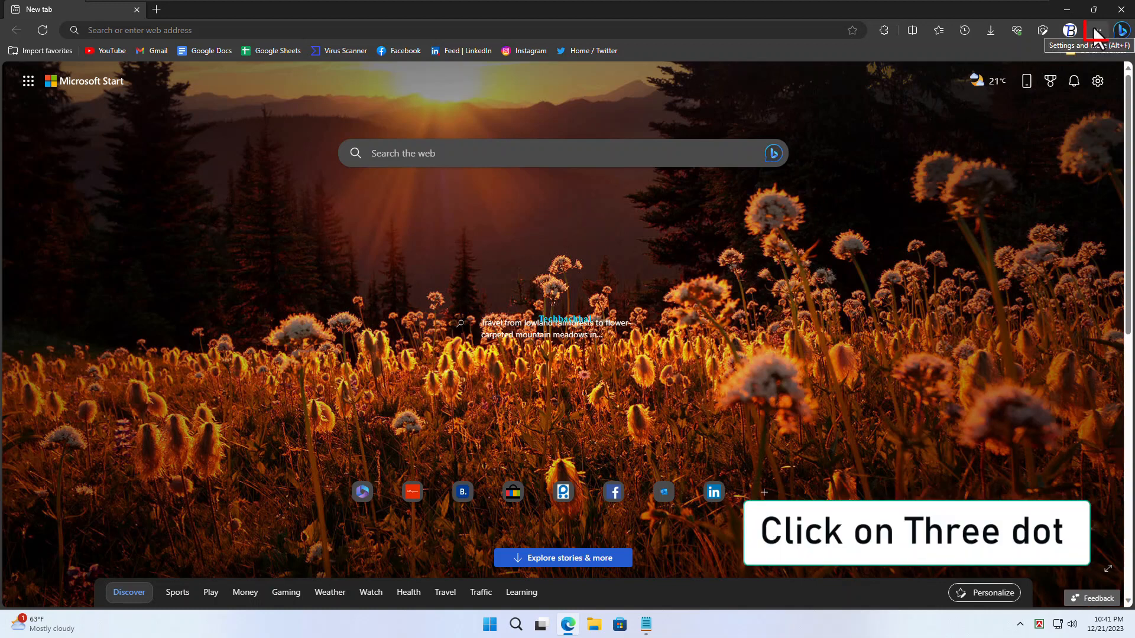
{"action": "left_click", "coordinate": [1096, 31]}
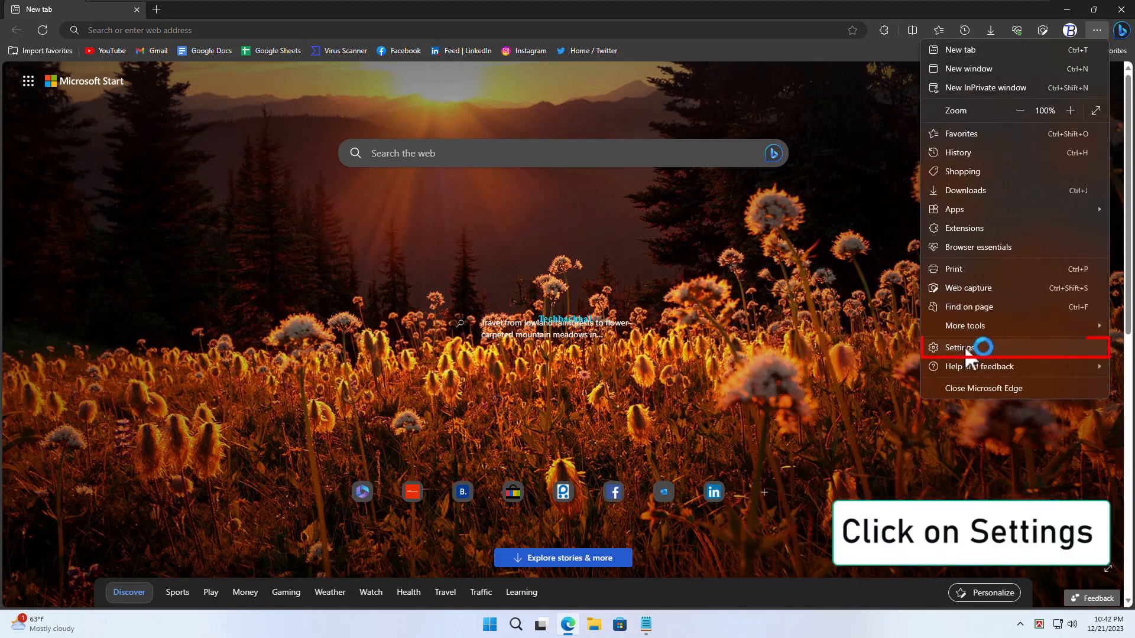
Step: Choose Settings from the Settings and more menu
{"action": "left_click", "coordinate": [957, 347]}
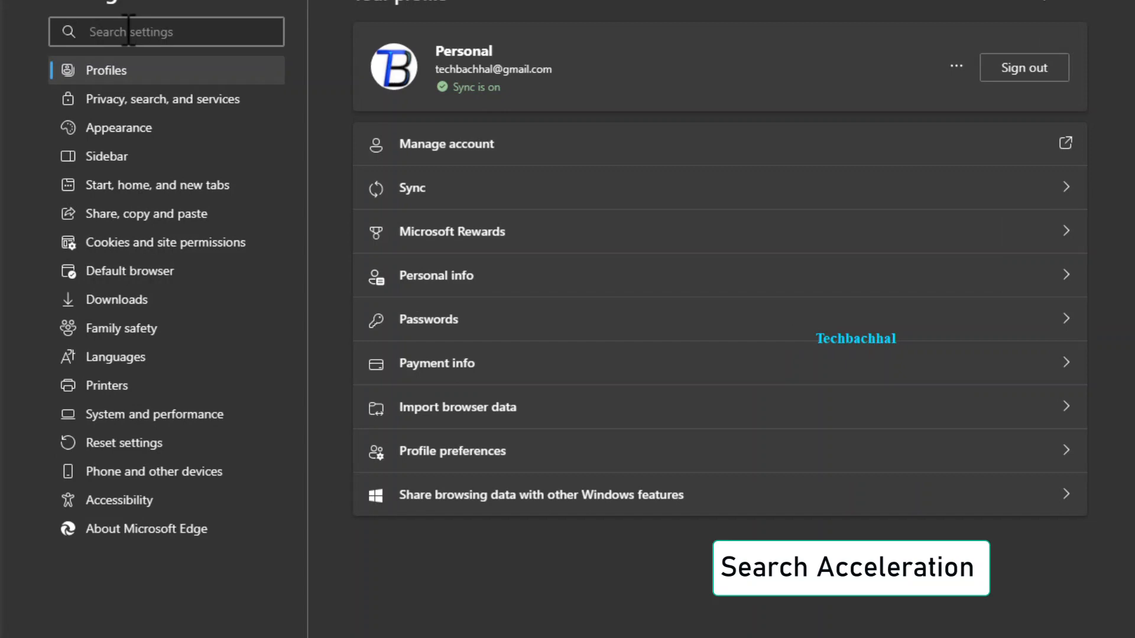
Step: Search 'acceleration', switch off 'Use hardware acceleration when available', and restart Edge
{"action": "type", "text": "acceleration"}
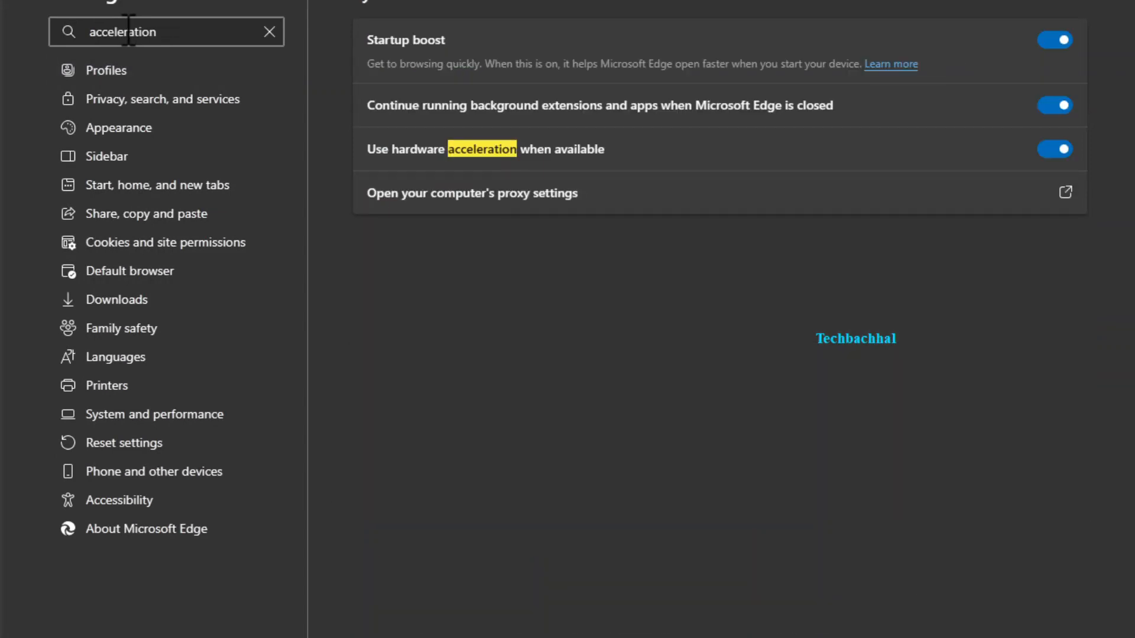
{"action": "mouse_move", "coordinate": [893, 180]}
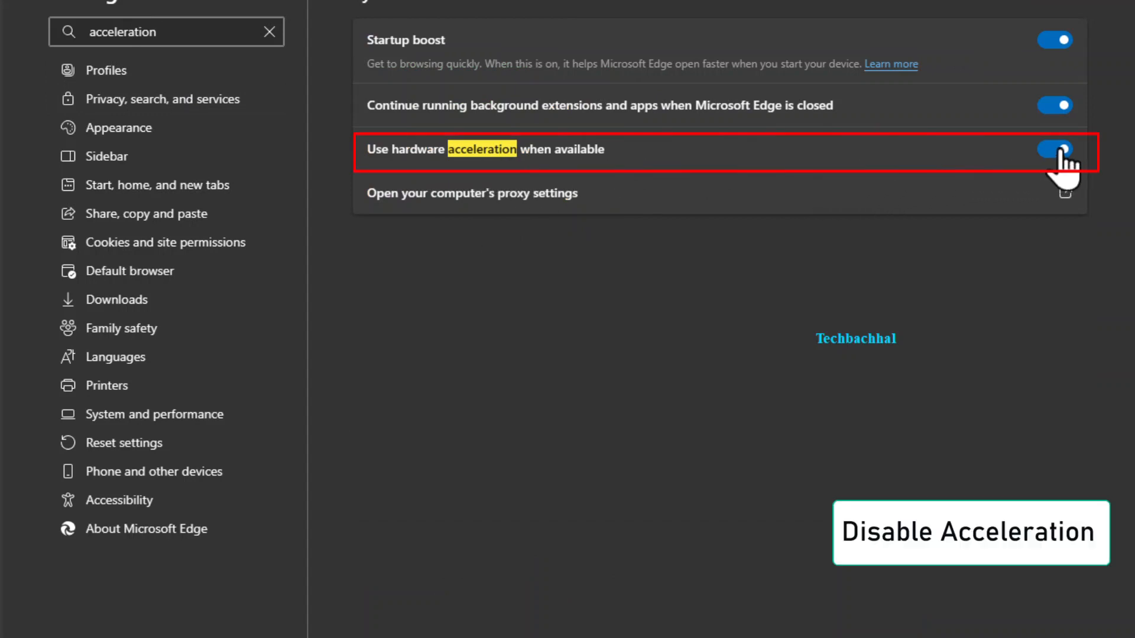
{"action": "left_click", "coordinate": [1054, 149]}
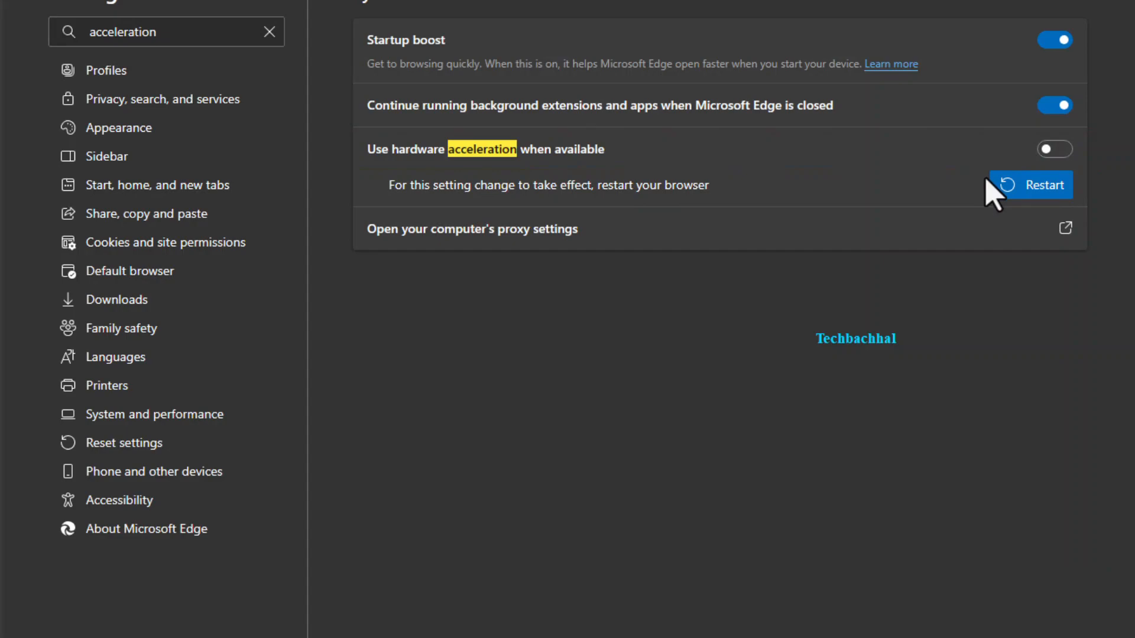
{"action": "left_click", "coordinate": [1042, 185]}
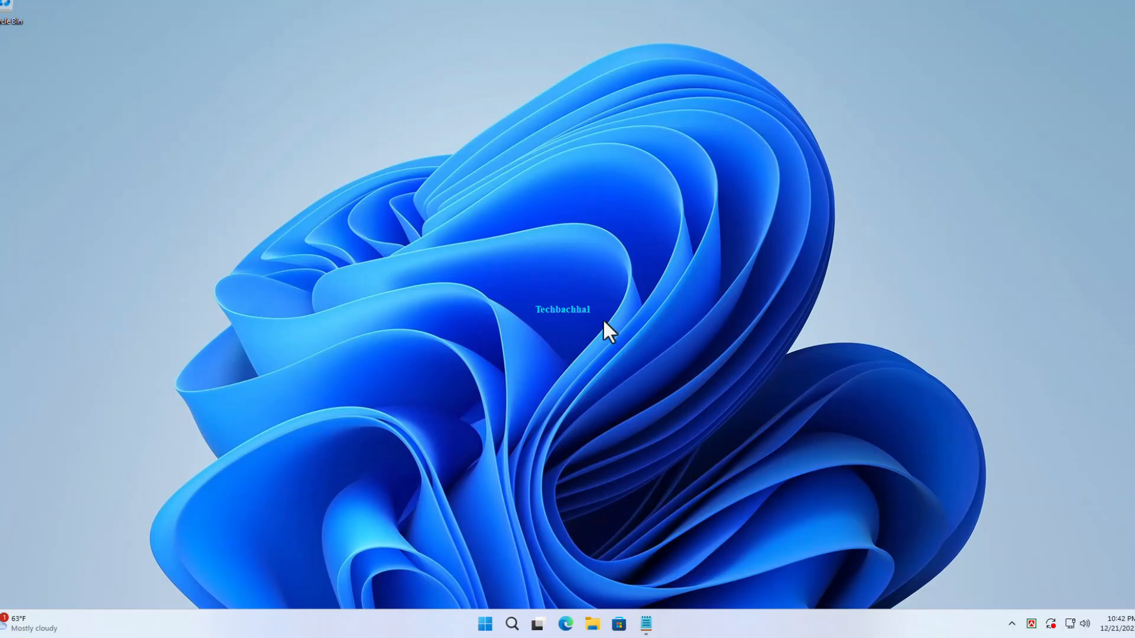
{"action": "mouse_move", "coordinate": [570, 615]}
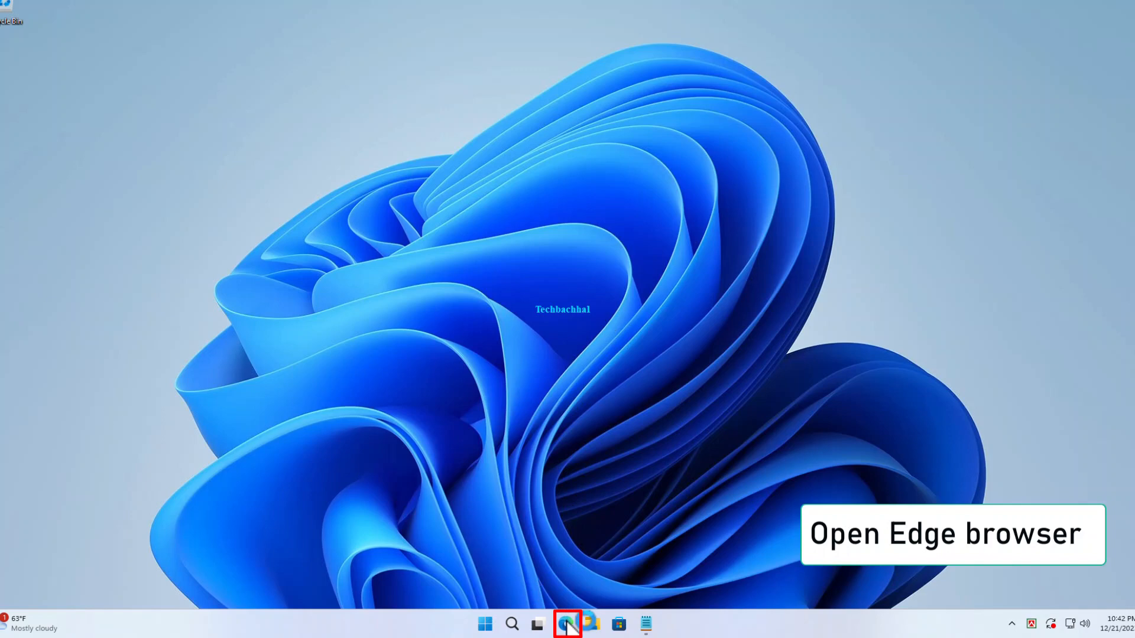
Step: Relaunch Edge from the taskbar and go back to Settings via the three-dot menu
{"action": "left_click", "coordinate": [568, 623]}
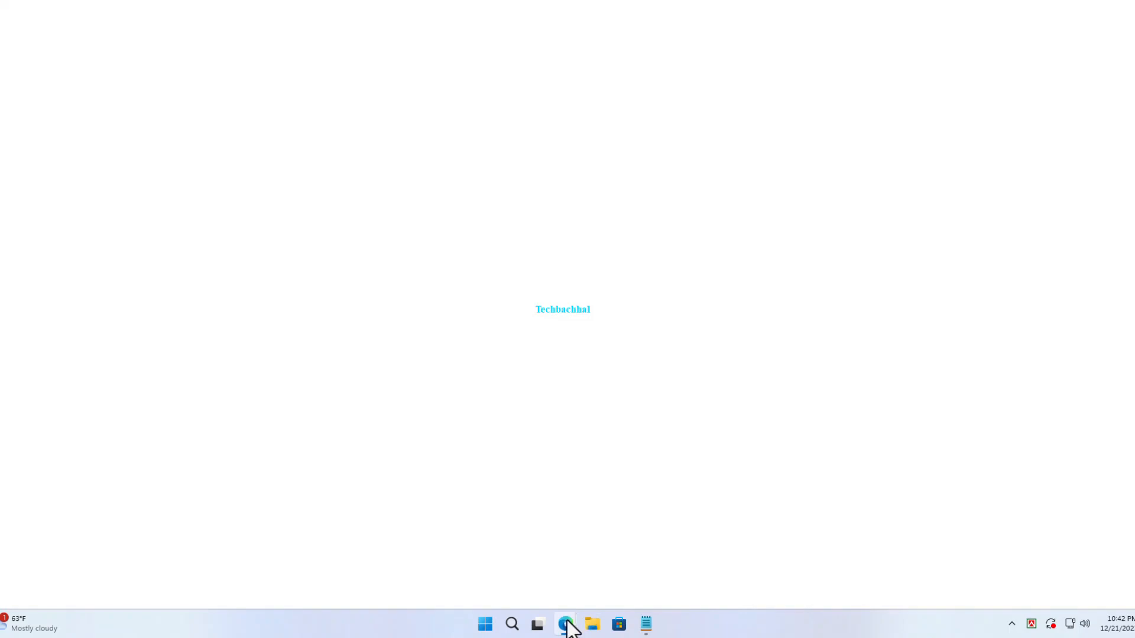
{"action": "left_click", "coordinate": [566, 624]}
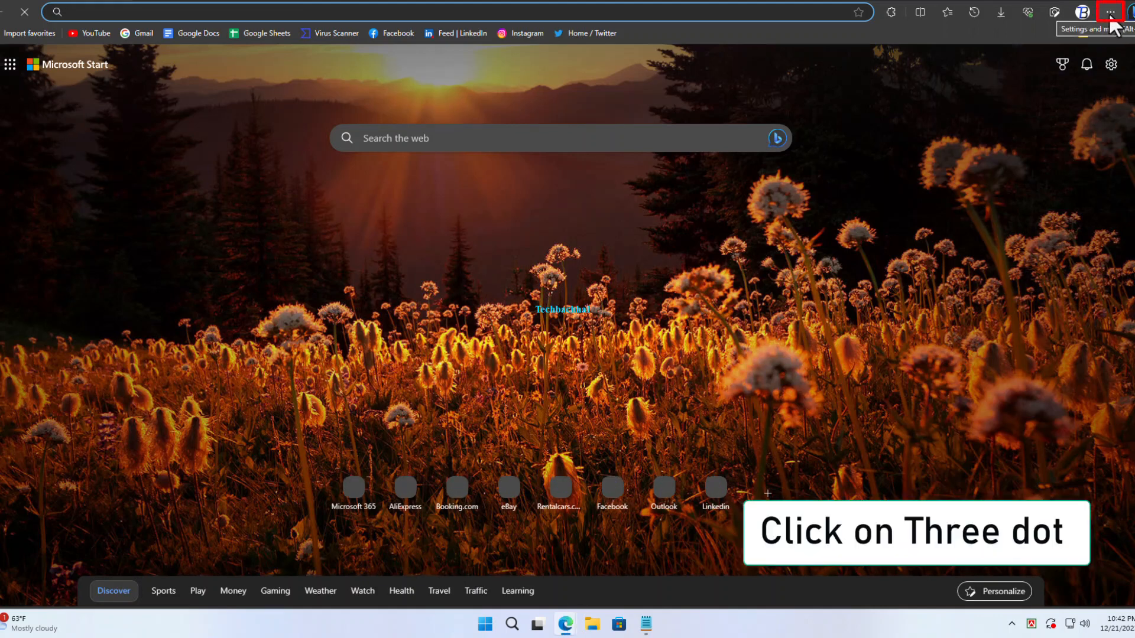
{"action": "left_click", "coordinate": [1113, 12]}
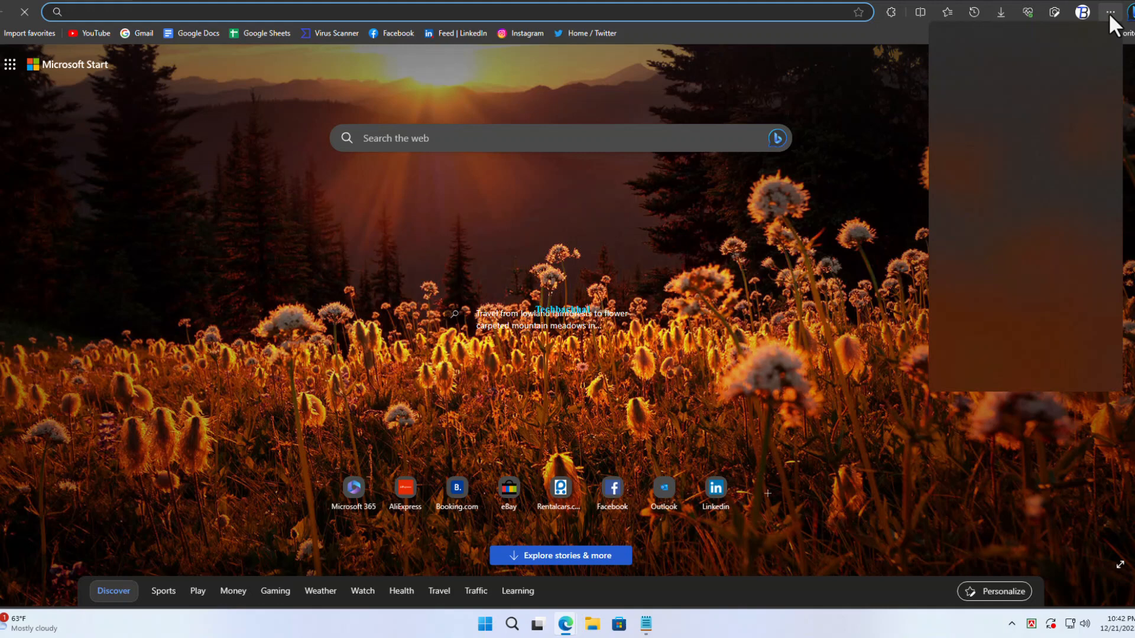
{"action": "left_click", "coordinate": [1114, 12]}
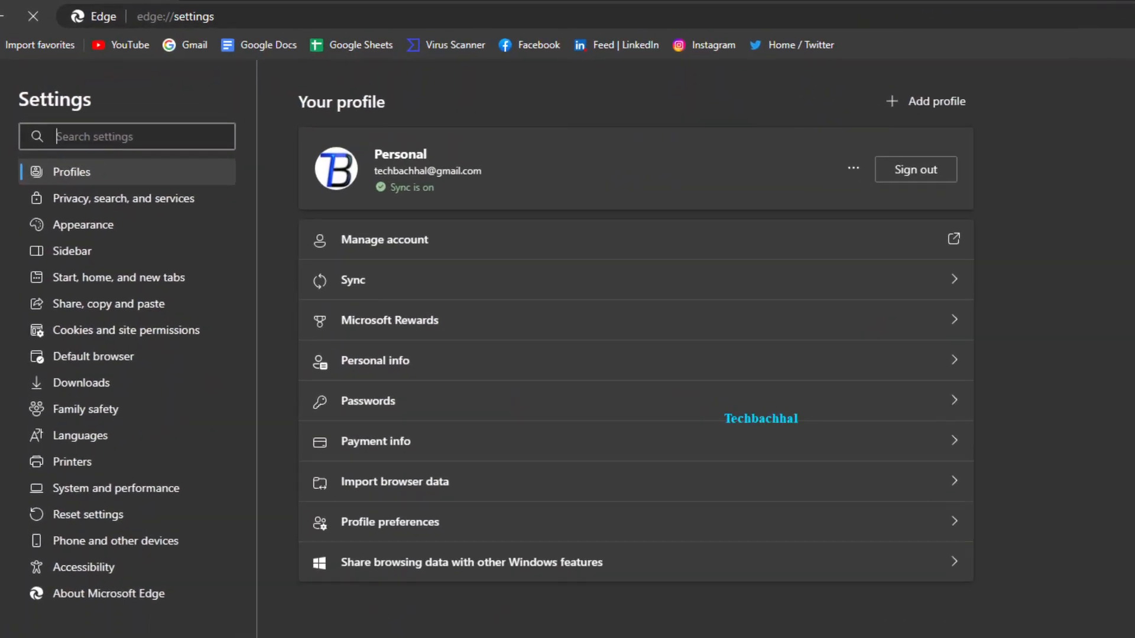
Step: Apply the Cool breeze theme from the Appearance settings page
{"action": "left_click", "coordinate": [71, 172]}
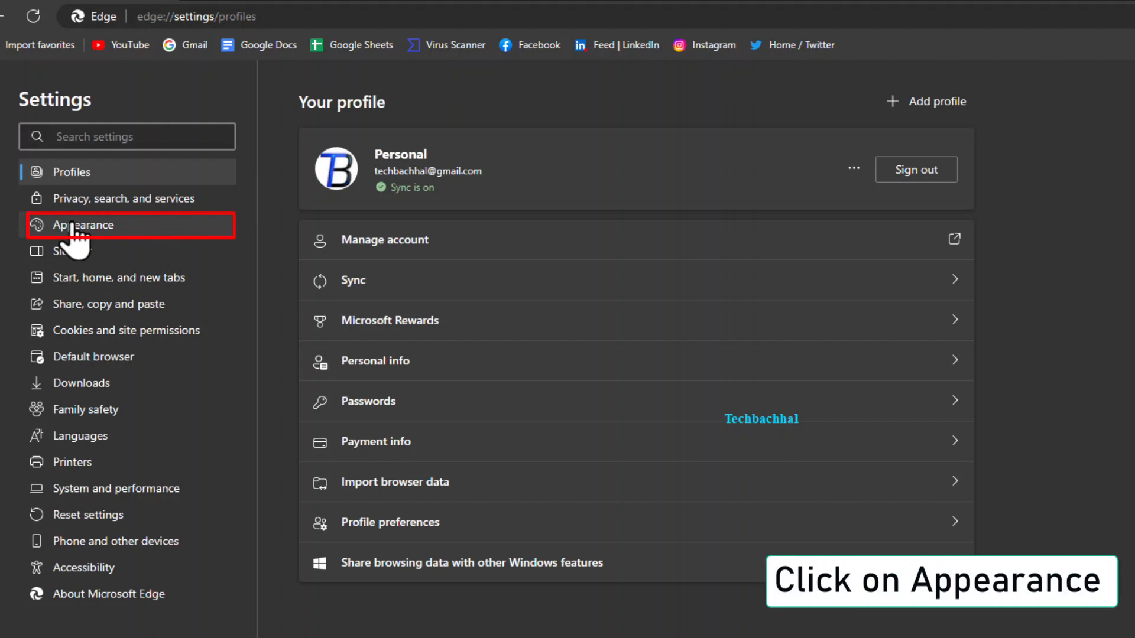
{"action": "left_click", "coordinate": [84, 224]}
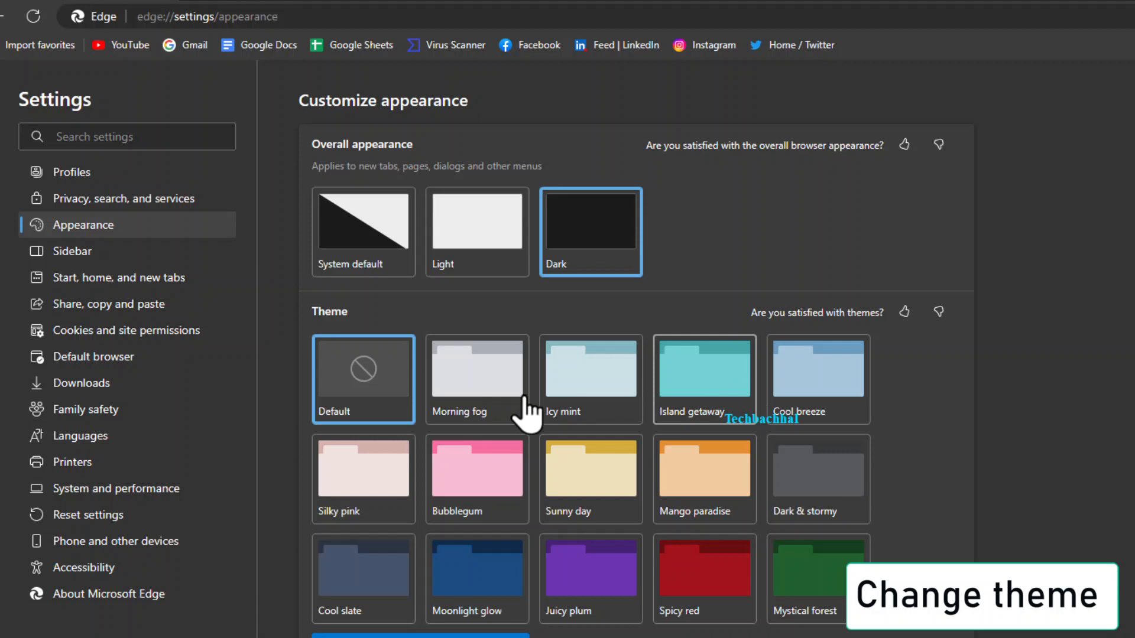
{"action": "mouse_move", "coordinate": [806, 419]}
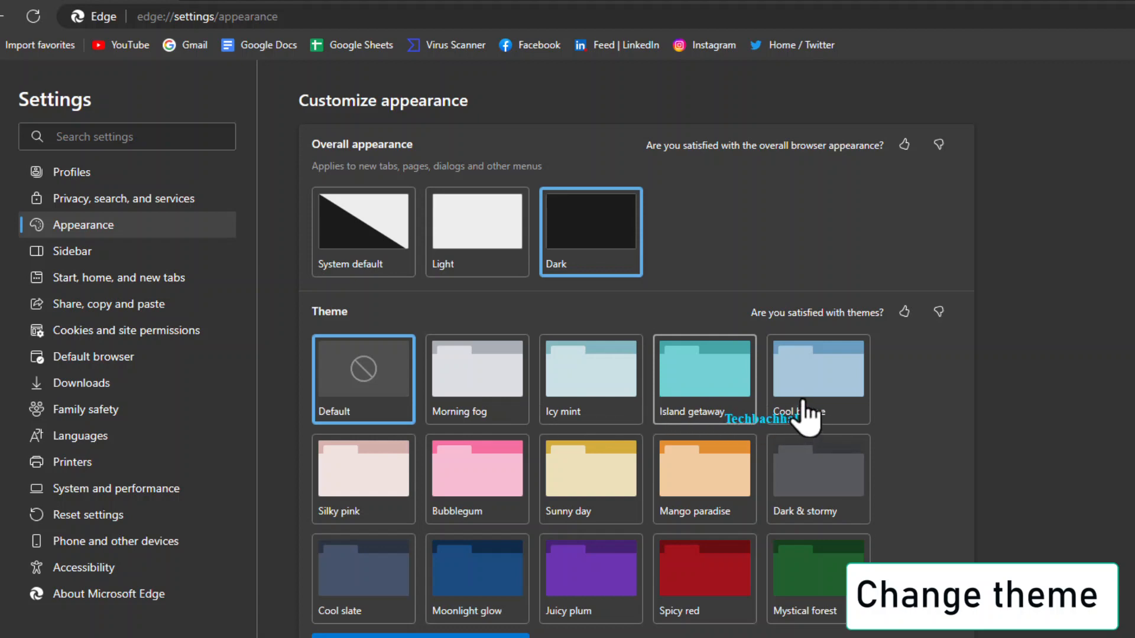
{"action": "left_click", "coordinate": [817, 369]}
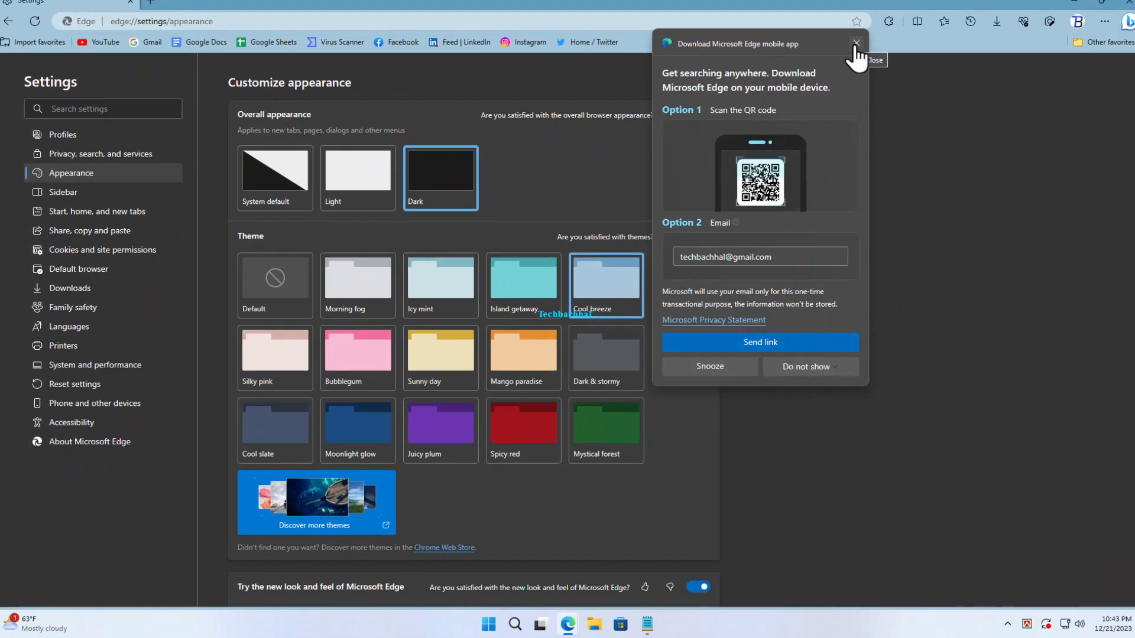
{"action": "left_click", "coordinate": [857, 43]}
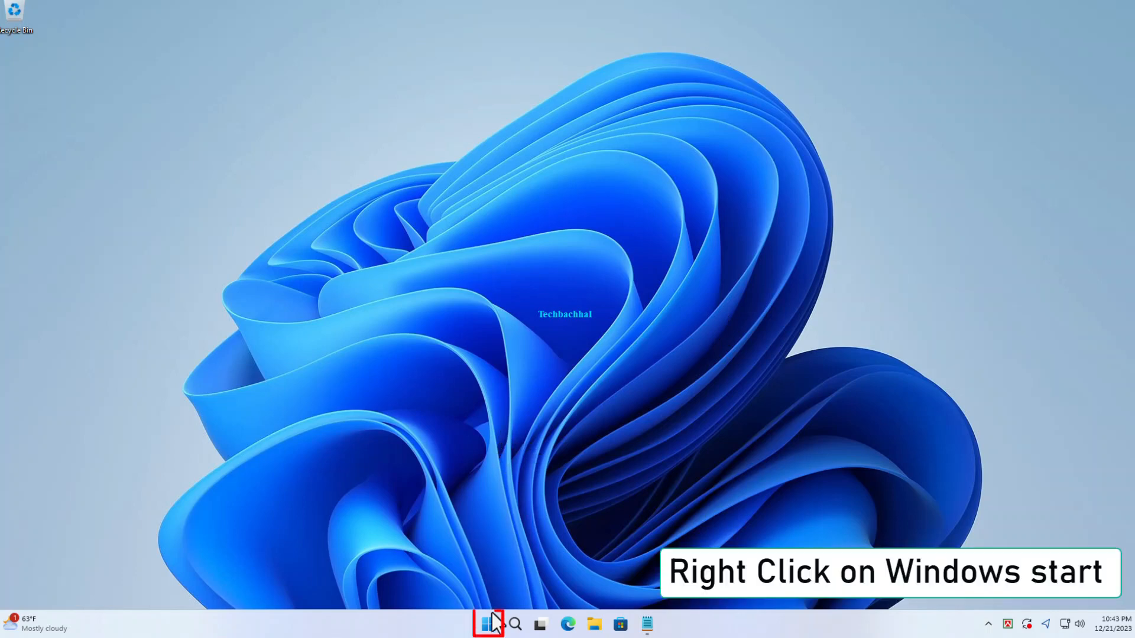
Step: Open Windows Settings from the Start button's right-click quick link menu
{"action": "right_click", "coordinate": [492, 623]}
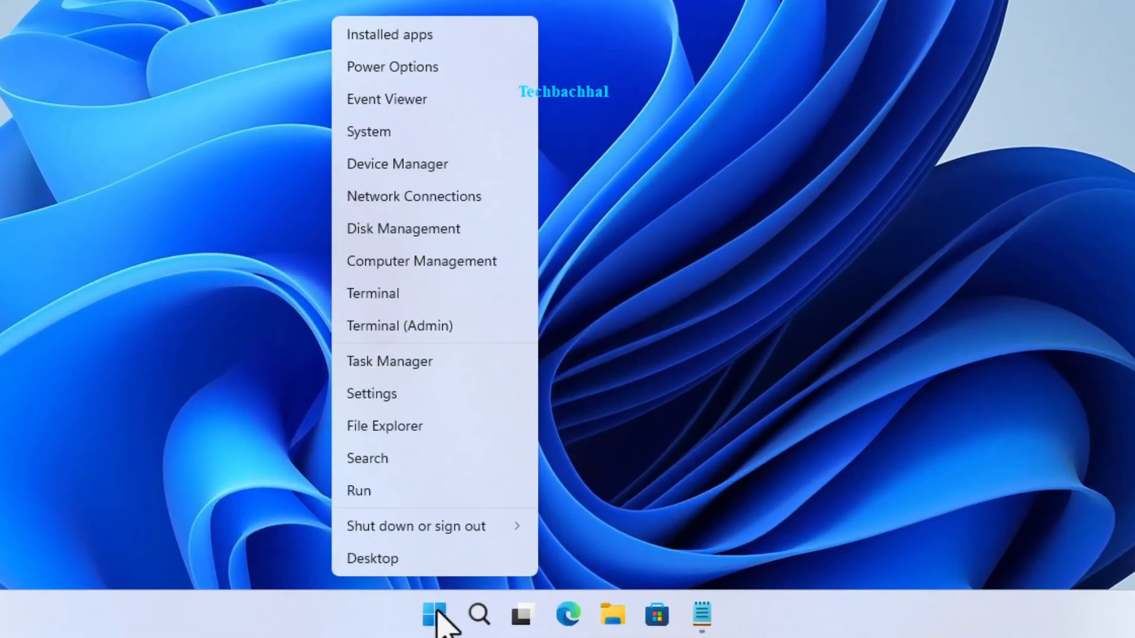
{"action": "left_click", "coordinate": [371, 394]}
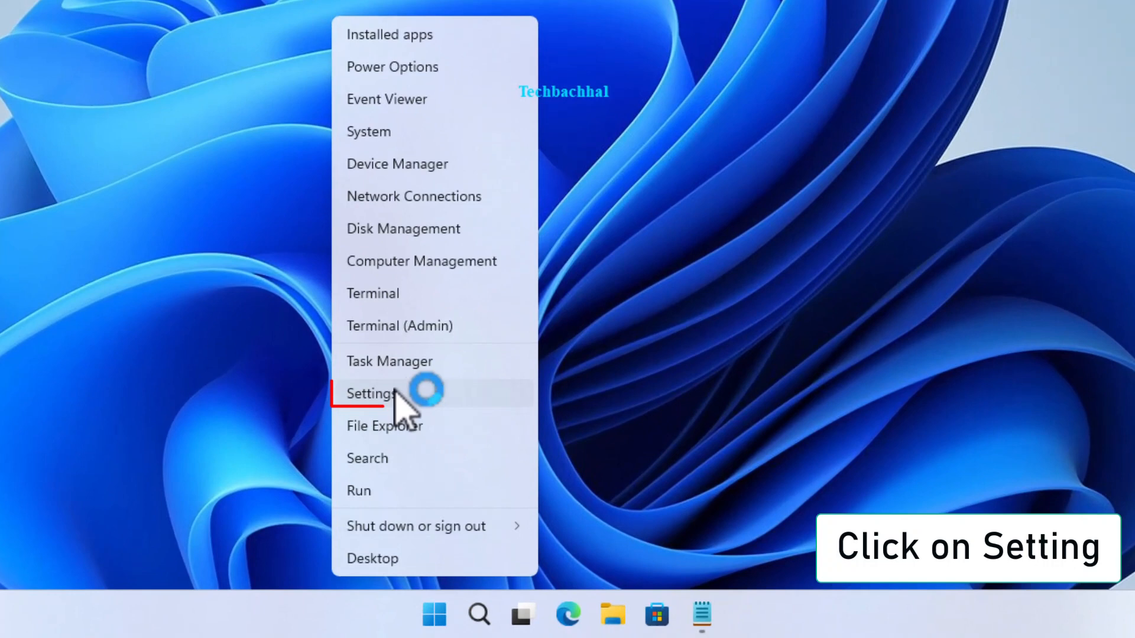
{"action": "left_click", "coordinate": [371, 393]}
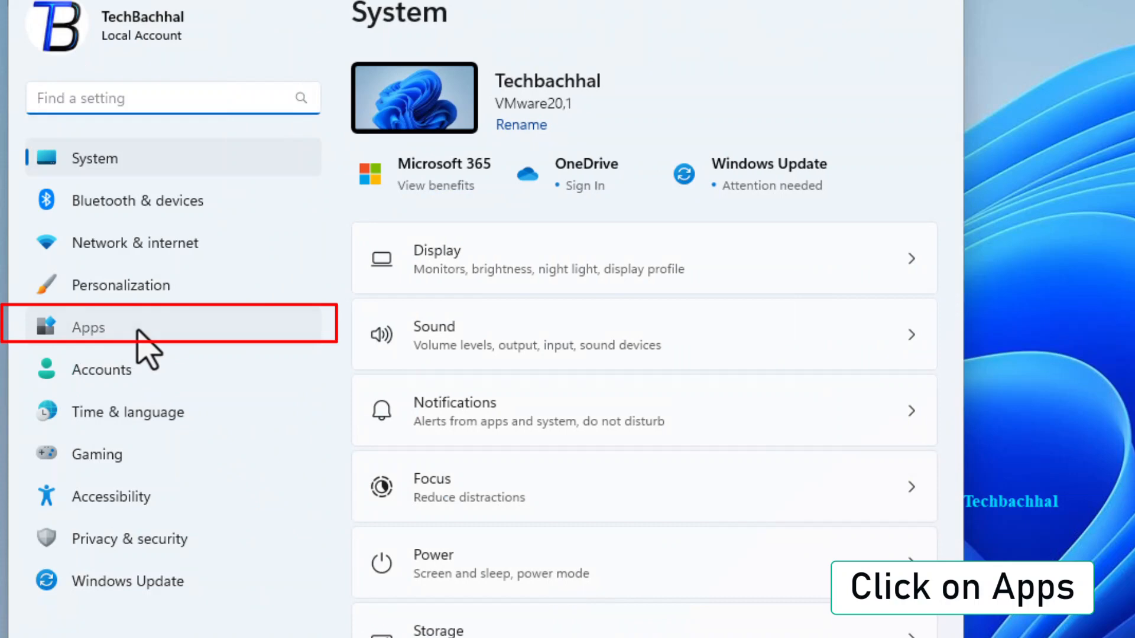
Step: Go to Apps > Installed apps in Windows Settings
{"action": "left_click", "coordinate": [87, 326]}
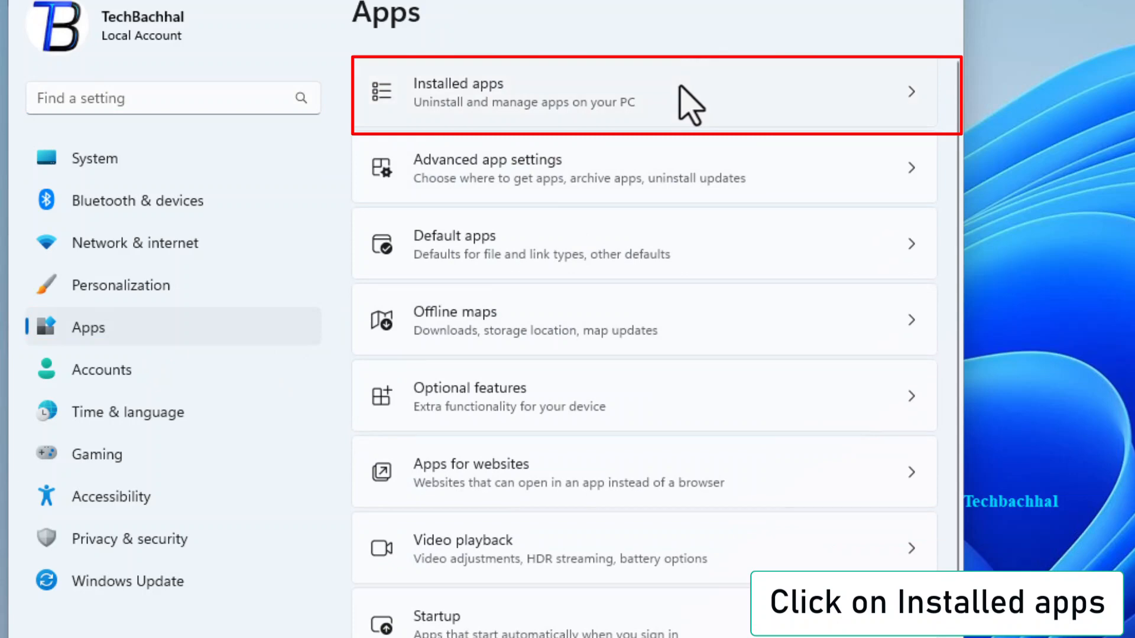
{"action": "left_click", "coordinate": [644, 94]}
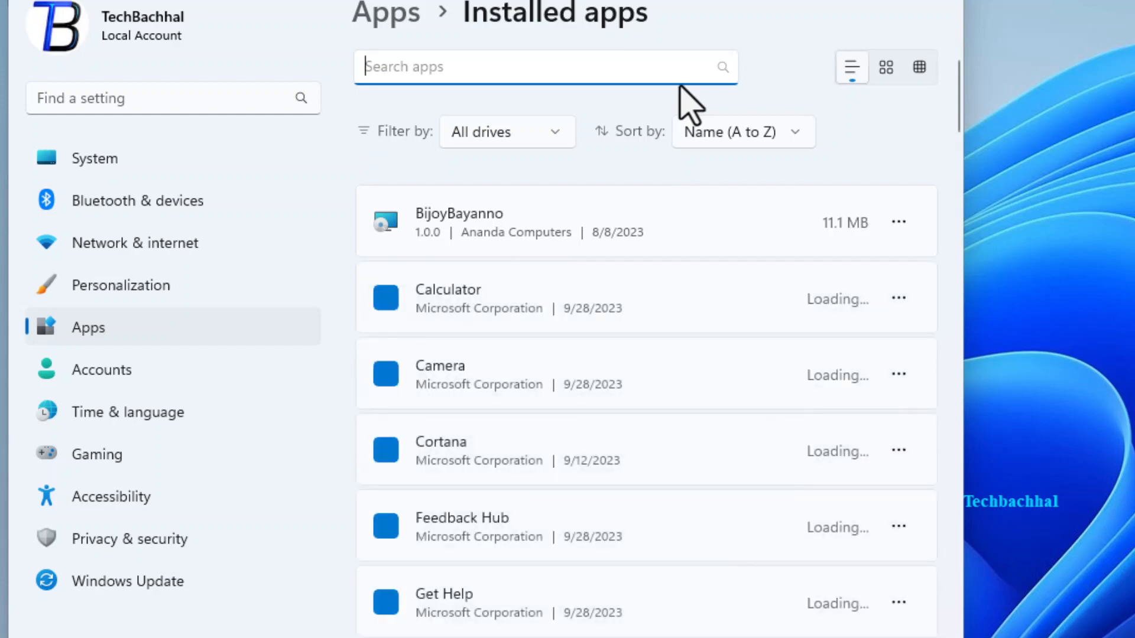
Step: Choose Modify for Microsoft Edge and approve the Edge Update permission prompt
{"action": "scroll", "scroll_direction": "down", "scroll_amount": 3}
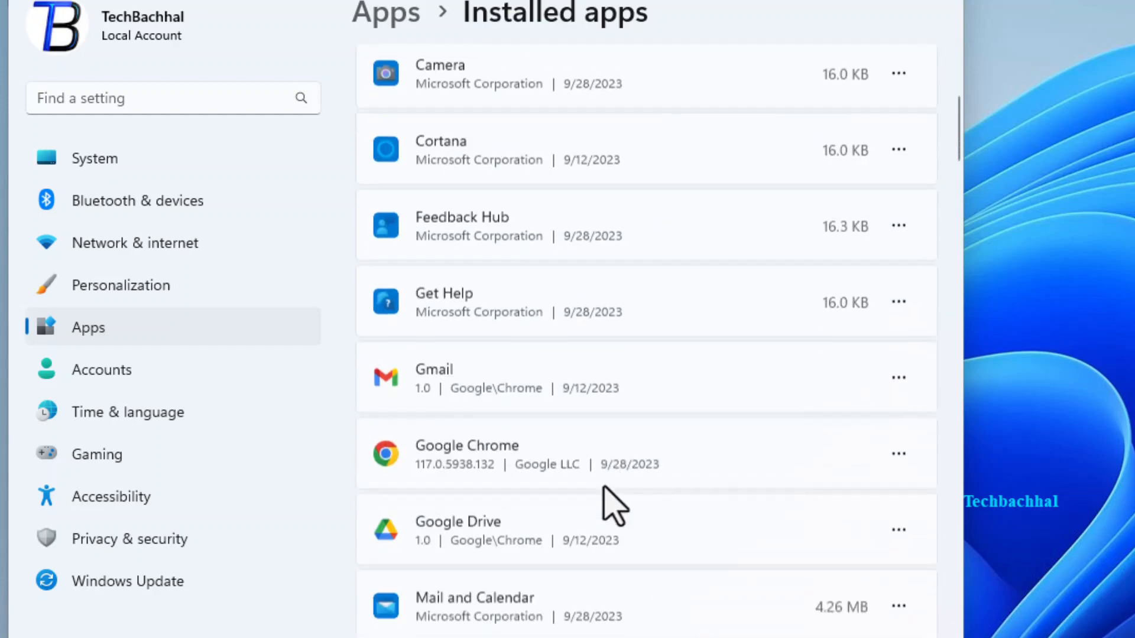
{"action": "scroll", "scroll_direction": "down", "scroll_amount": 3}
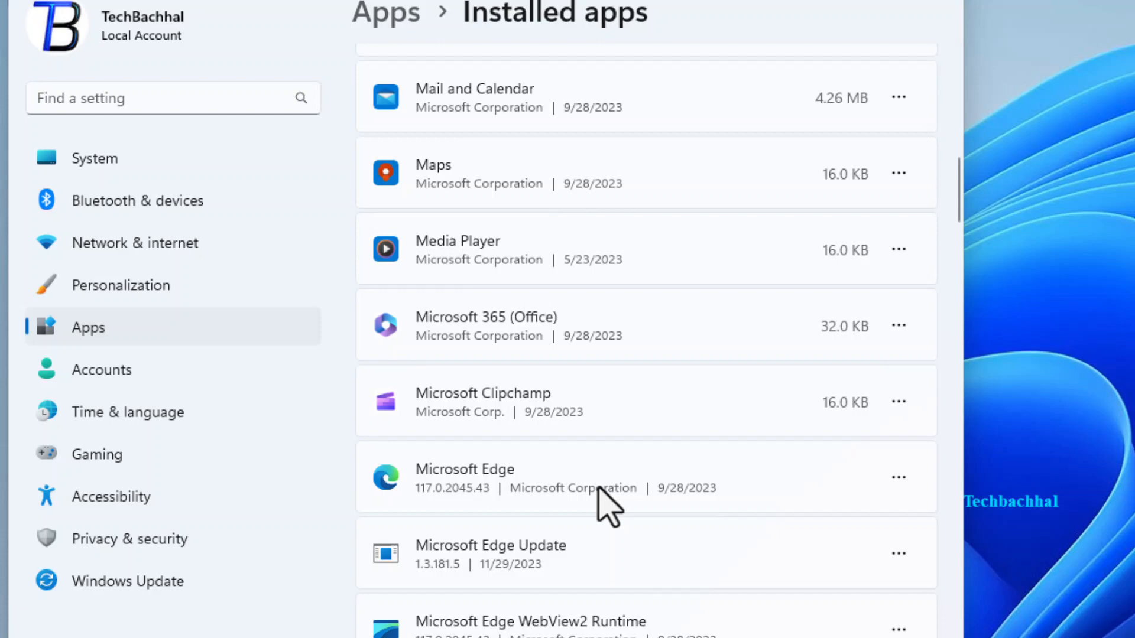
{"action": "mouse_move", "coordinate": [575, 496]}
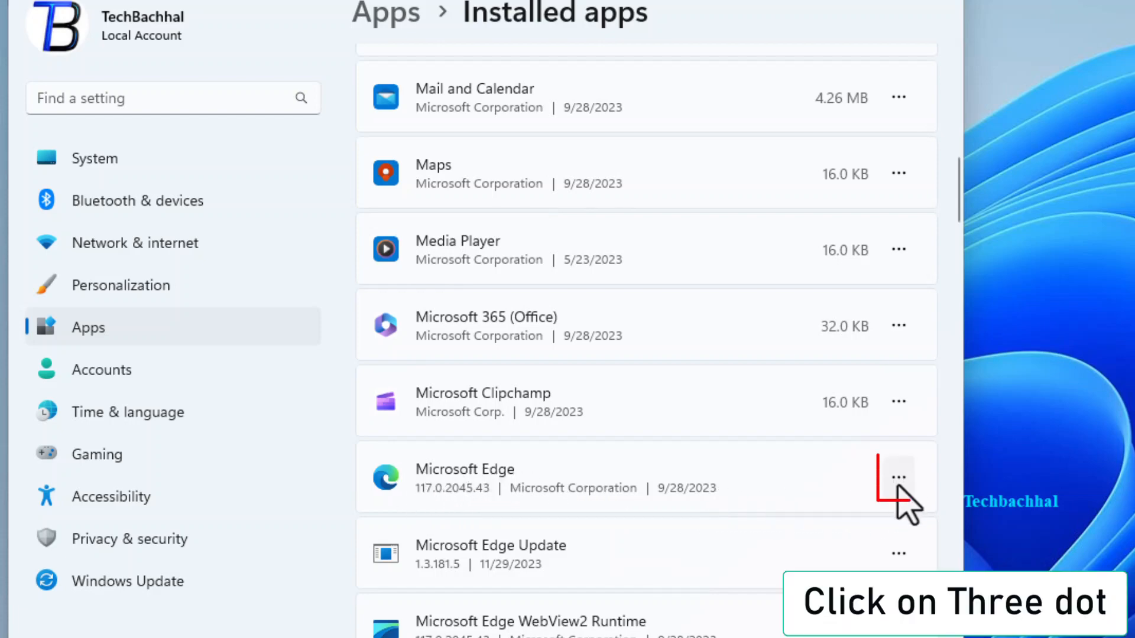
{"action": "left_click", "coordinate": [897, 477]}
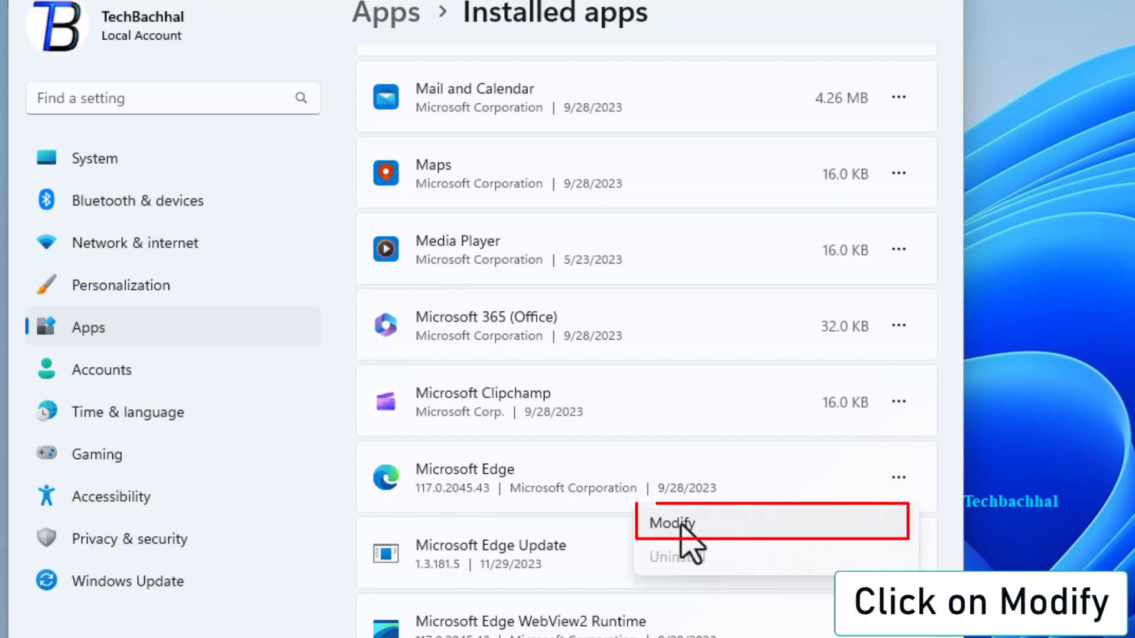
{"action": "left_click", "coordinate": [670, 522]}
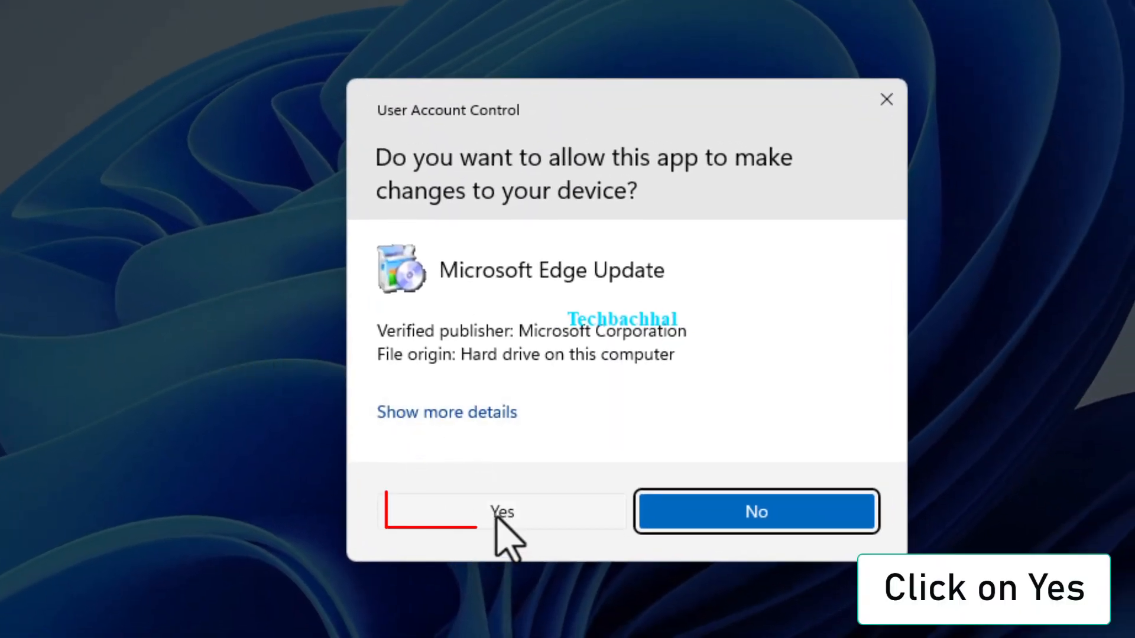
{"action": "left_click", "coordinate": [502, 512]}
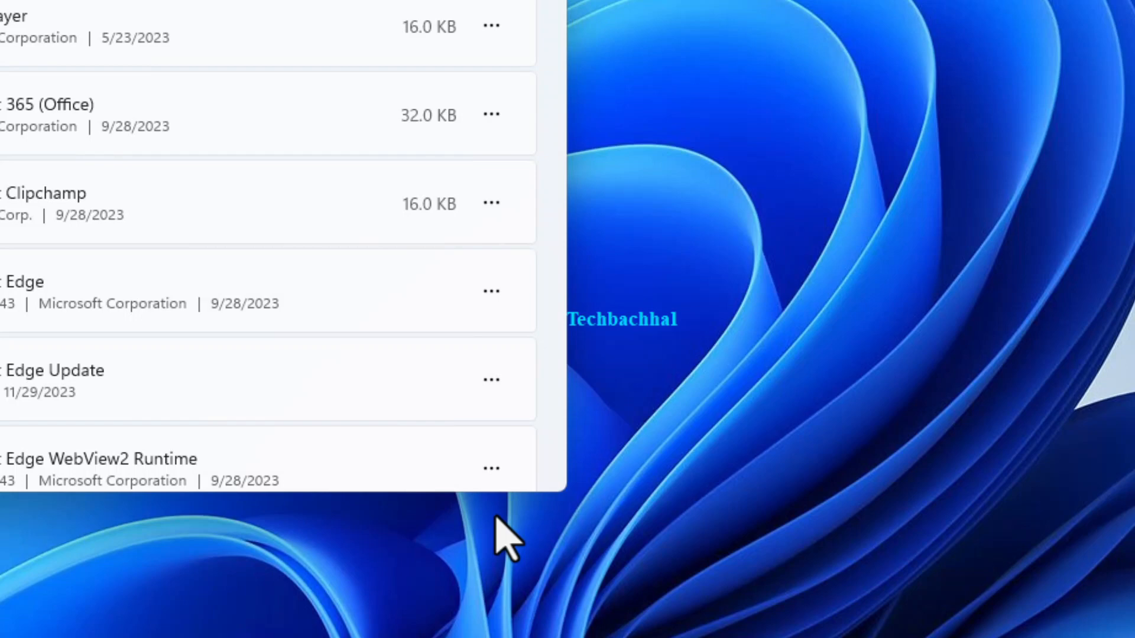